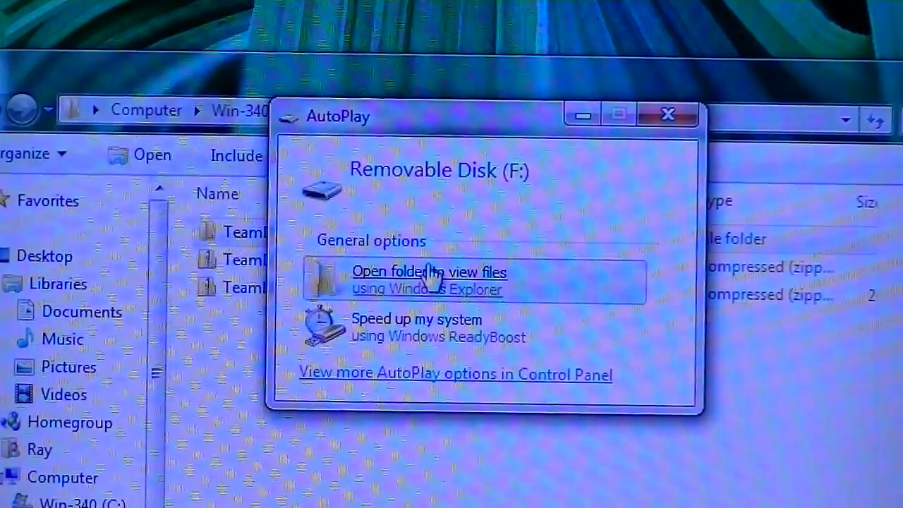
Open Removable Disk (F:) in Windows Explorer from the AutoPlay dialog
{"action": "left_click", "coordinate": [429, 271]}
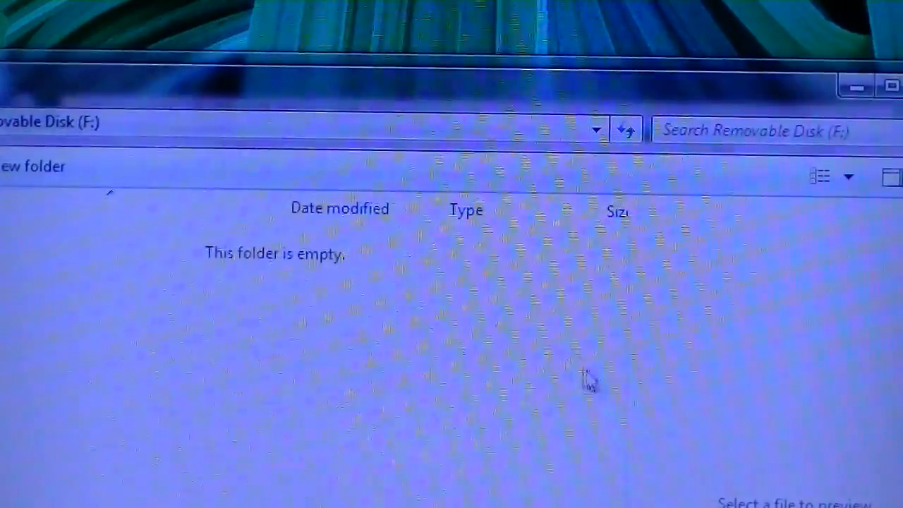
{"action": "mouse_move", "coordinate": [68, 96]}
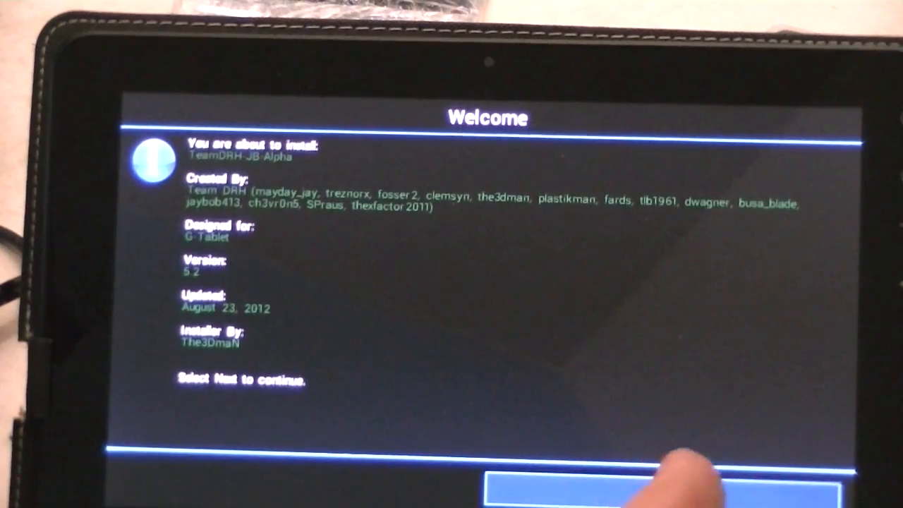
Continue past the Welcome screen and agree to the Terms of Use
{"action": "left_click", "coordinate": [664, 491]}
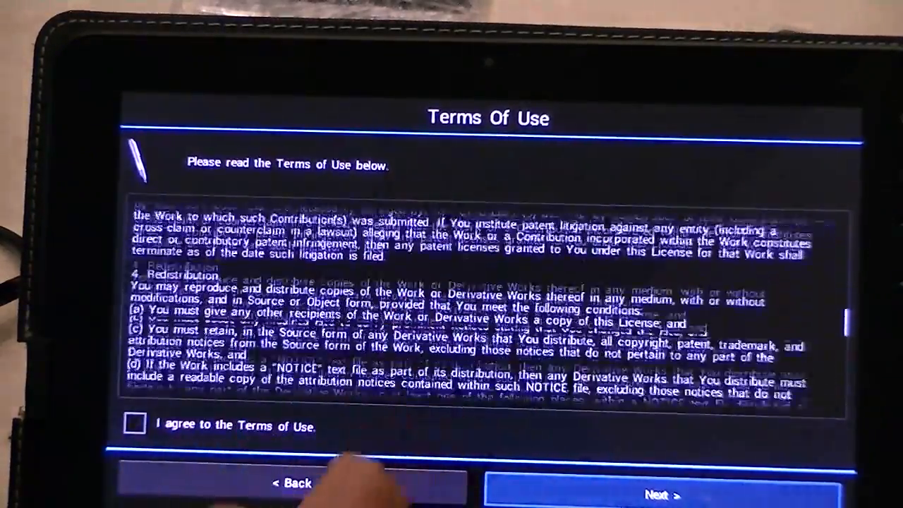
{"action": "scroll", "scroll_direction": "down", "scroll_amount": 3}
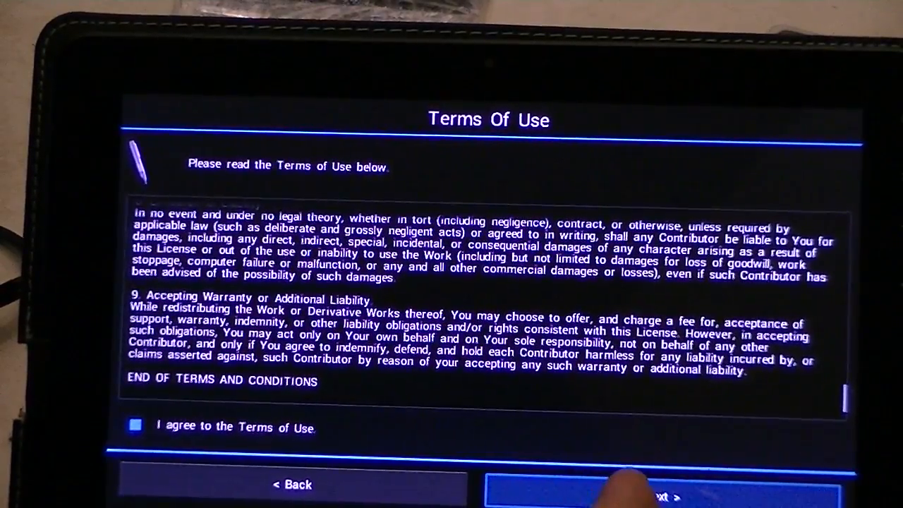
{"action": "left_click", "coordinate": [656, 487]}
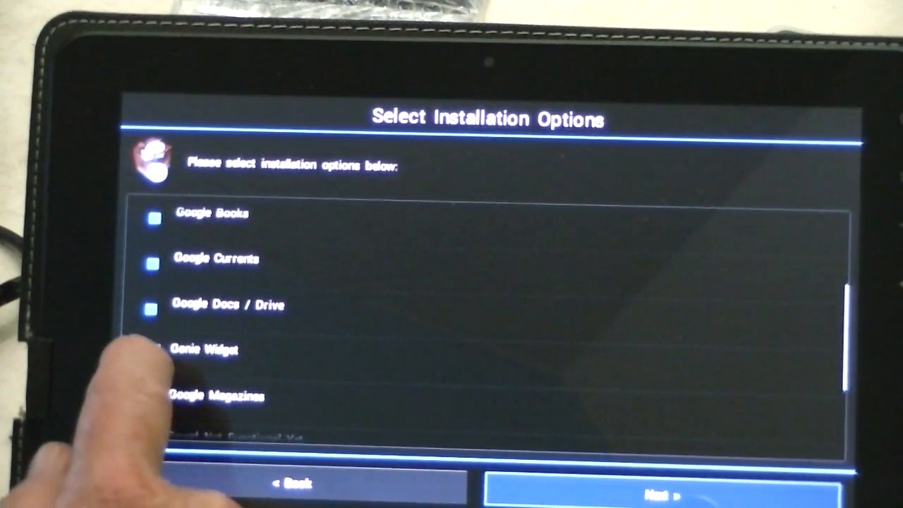
Keep the Google apps ticked and turn on 'Enable Boot Sound'
{"action": "scroll", "scroll_direction": "down", "scroll_amount": 3}
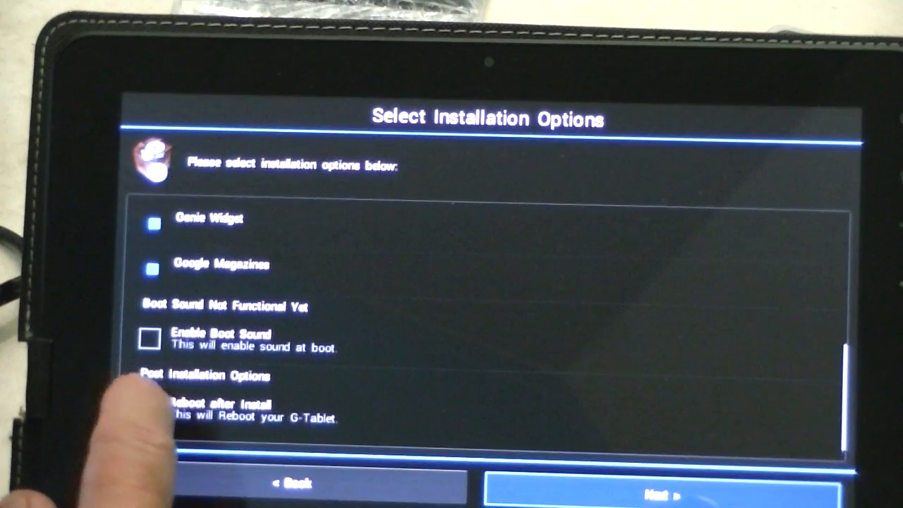
{"action": "left_click", "coordinate": [150, 340]}
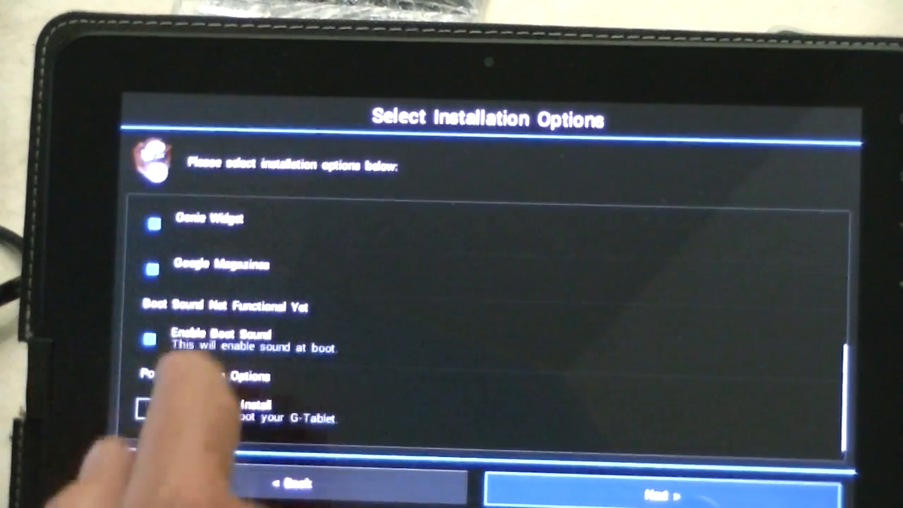